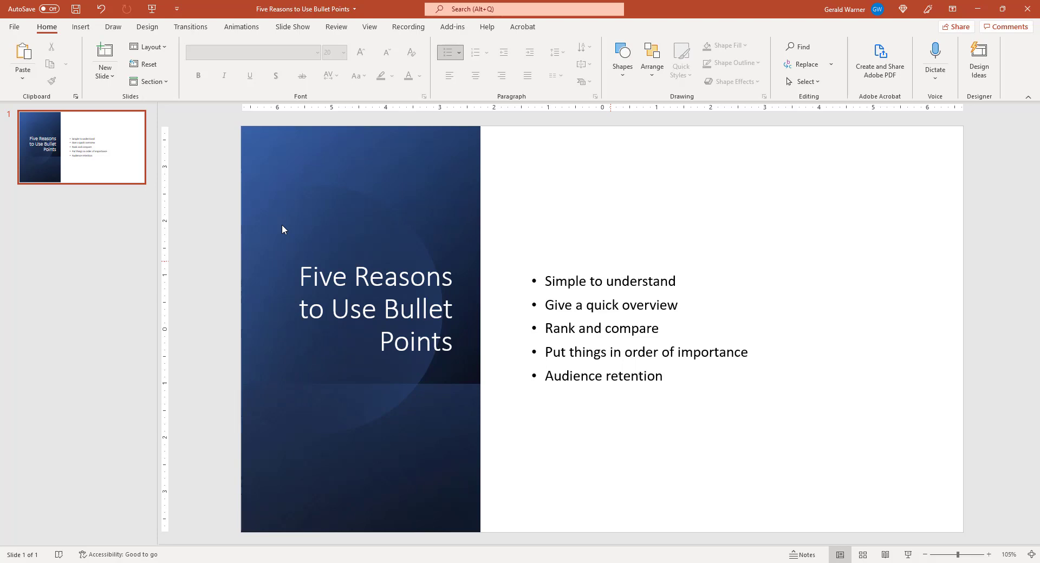
pyautogui.moveTo(856, 388)
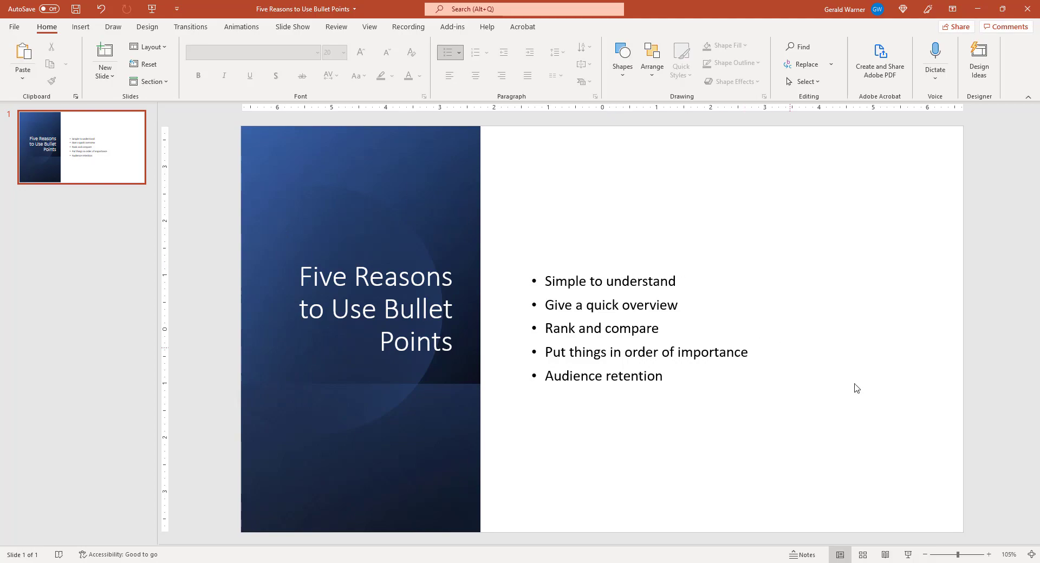
pyautogui.moveTo(906, 555)
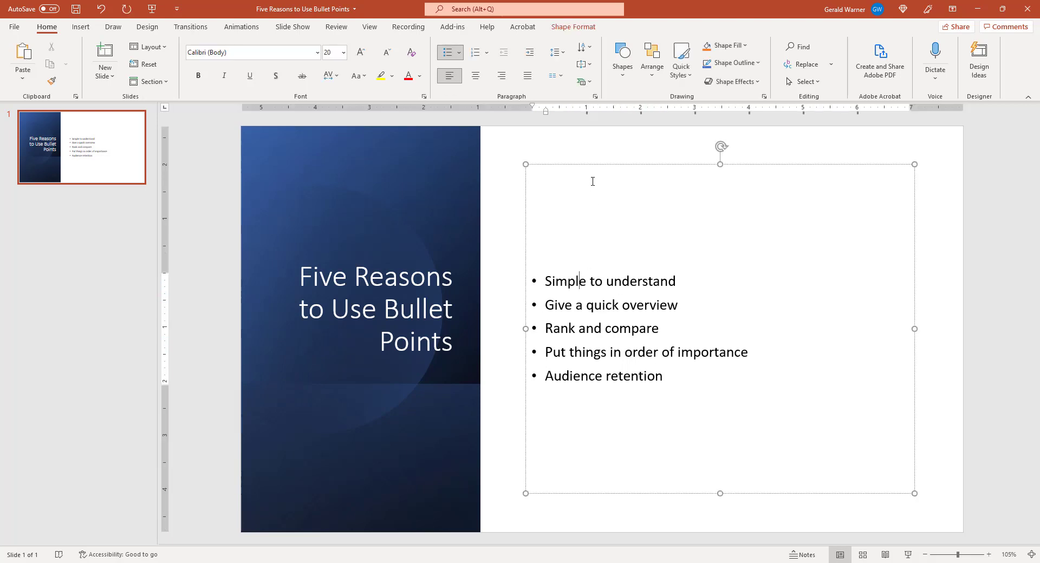
pyautogui.moveTo(907, 307)
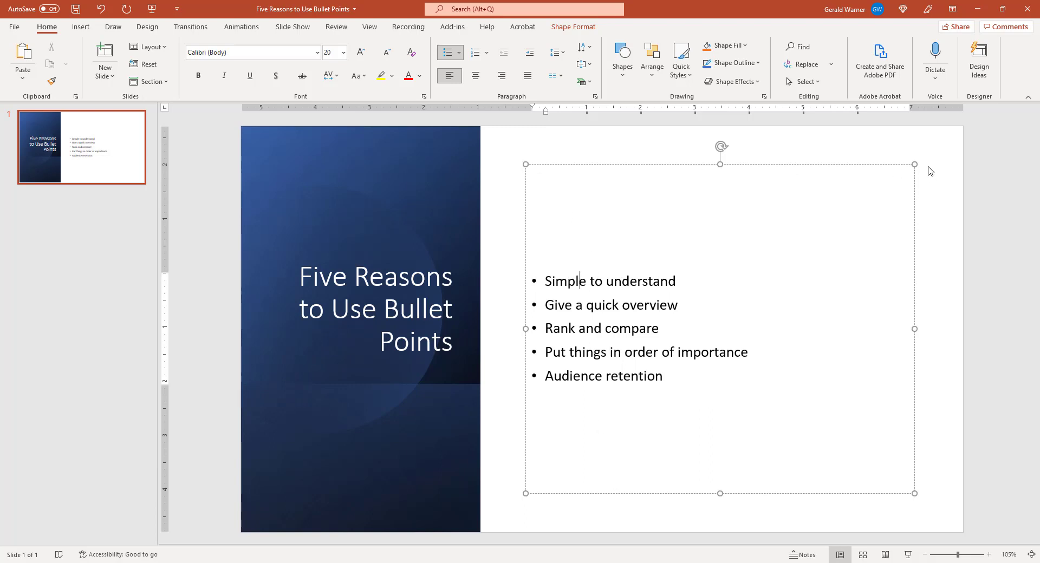
pyautogui.moveTo(609, 166)
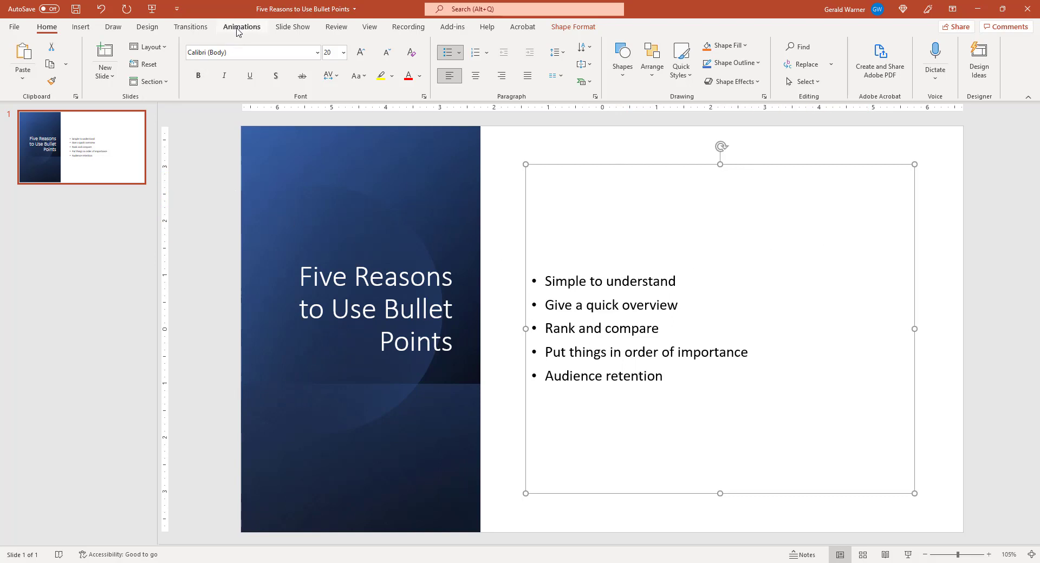
# Step: Expand the full animation gallery from the Animations tab
pyautogui.click(241, 27)
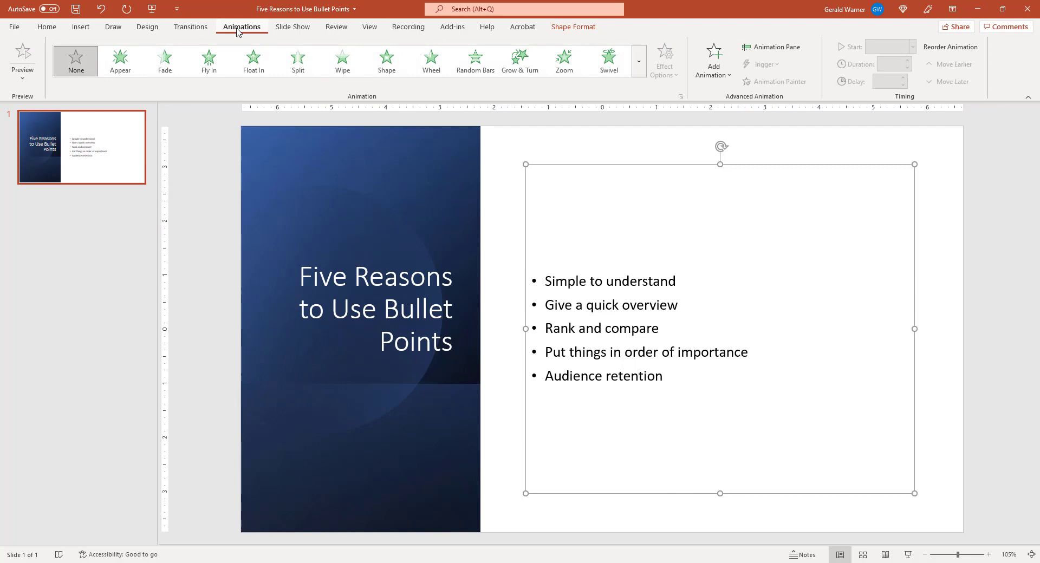
pyautogui.moveTo(208, 43)
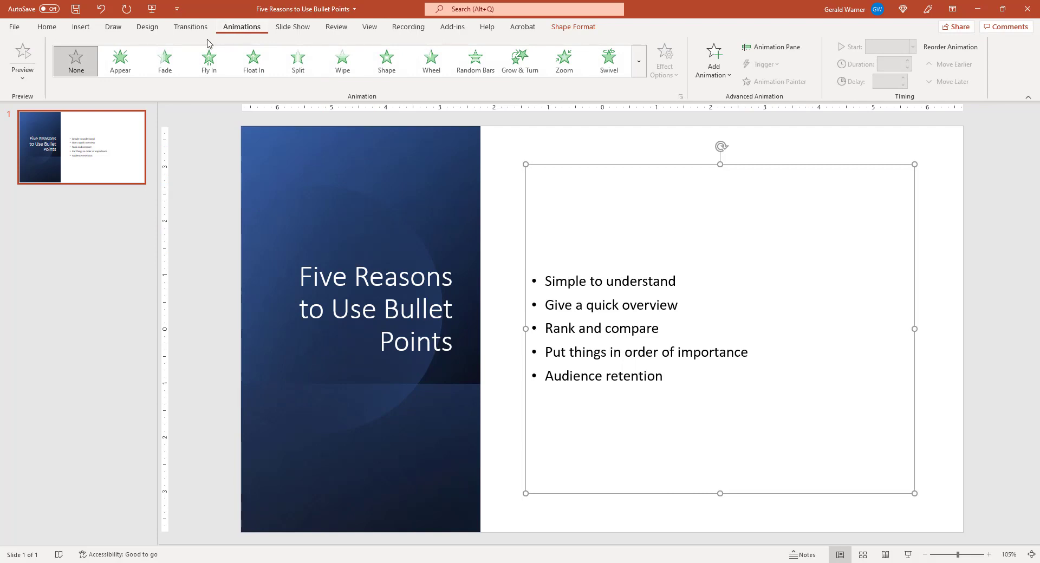
pyautogui.moveTo(739, 79)
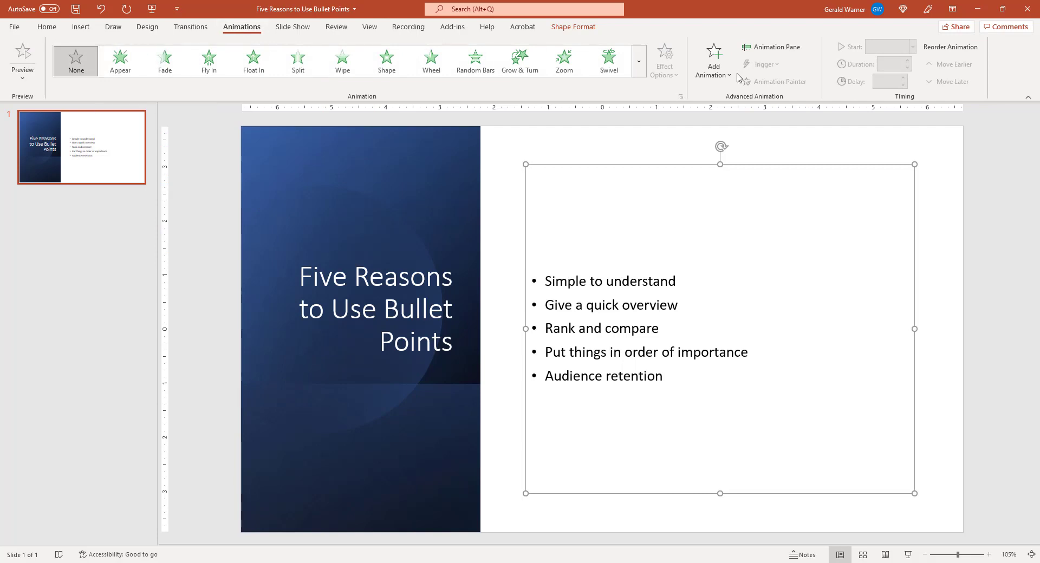
pyautogui.moveTo(638, 59)
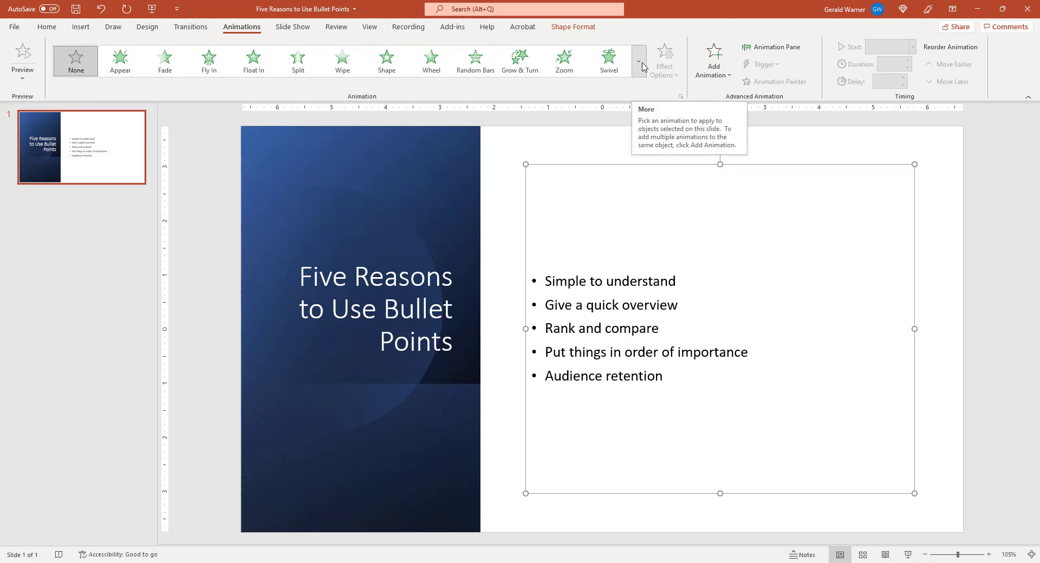
pyautogui.click(638, 60)
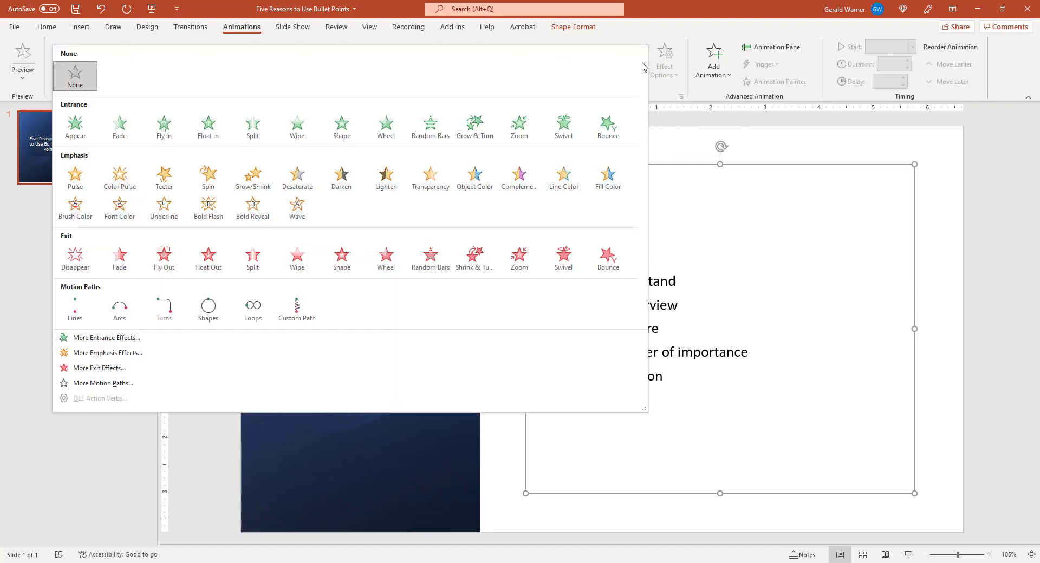
pyautogui.moveTo(75, 127)
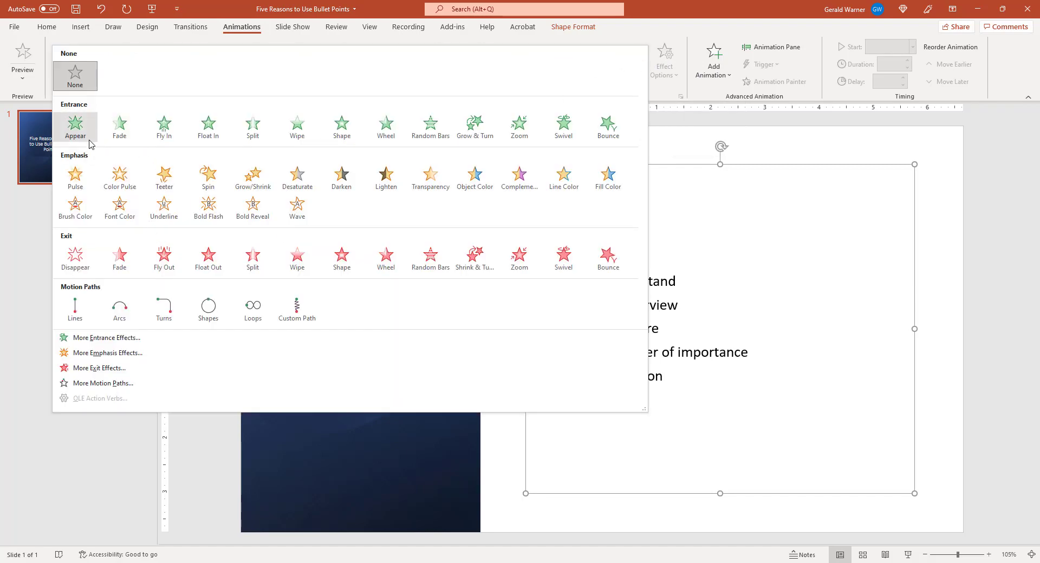
pyautogui.moveTo(75, 308)
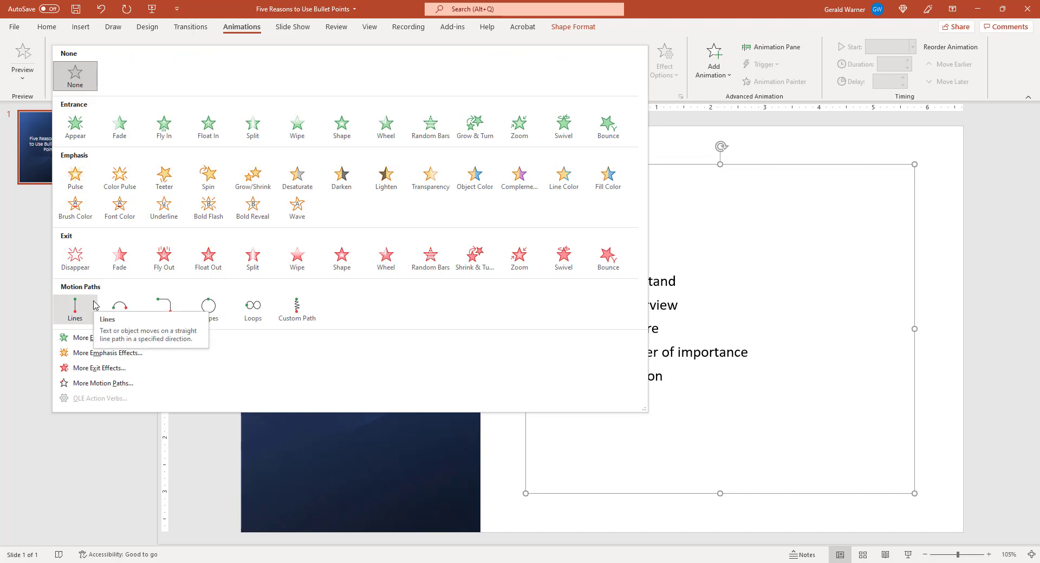
pyautogui.moveTo(661, 154)
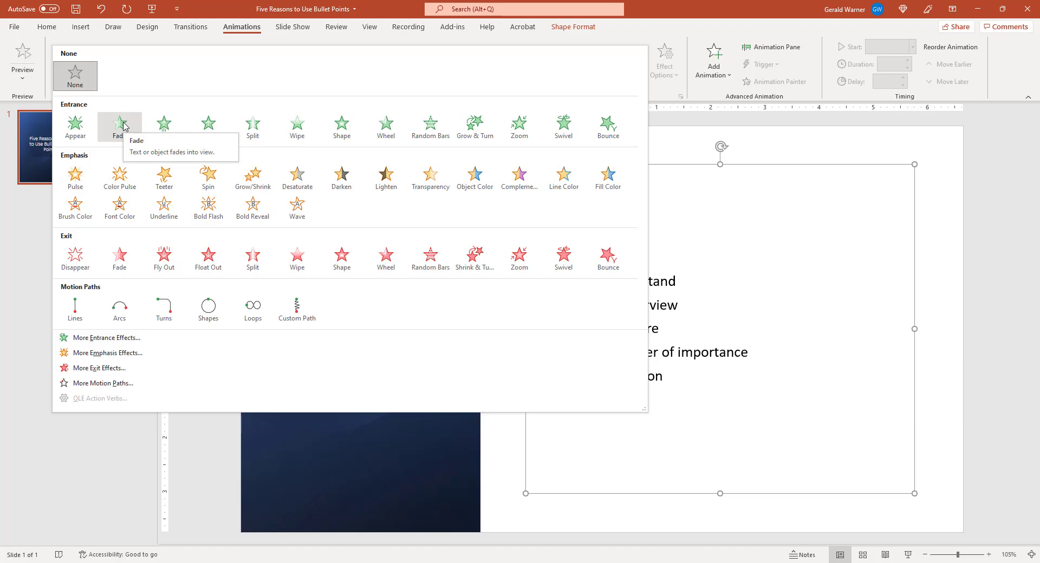
# Step: Apply the Fade entrance effect to the five-bullet text box
pyautogui.click(119, 126)
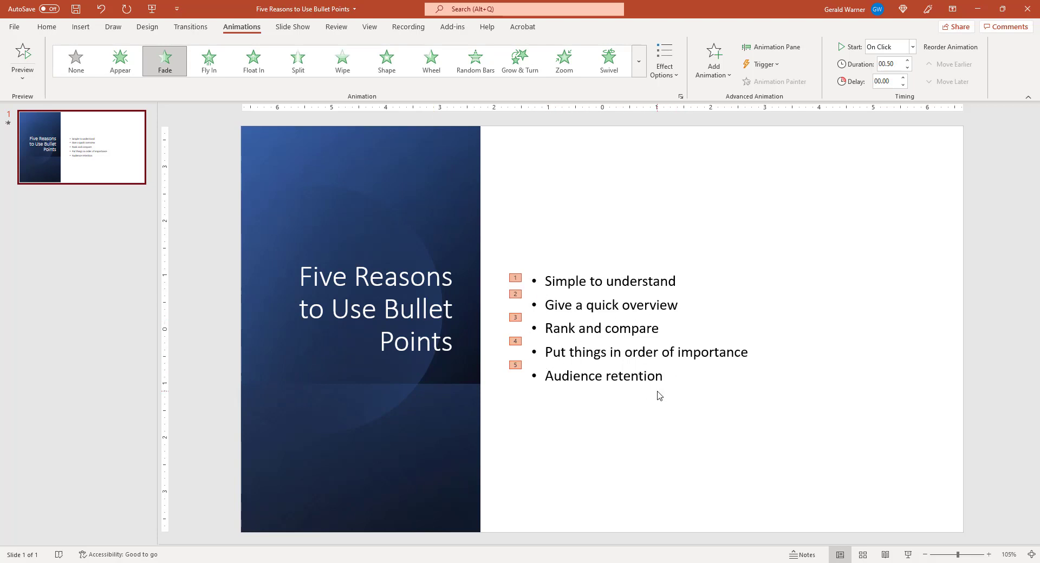
pyautogui.moveTo(694, 400)
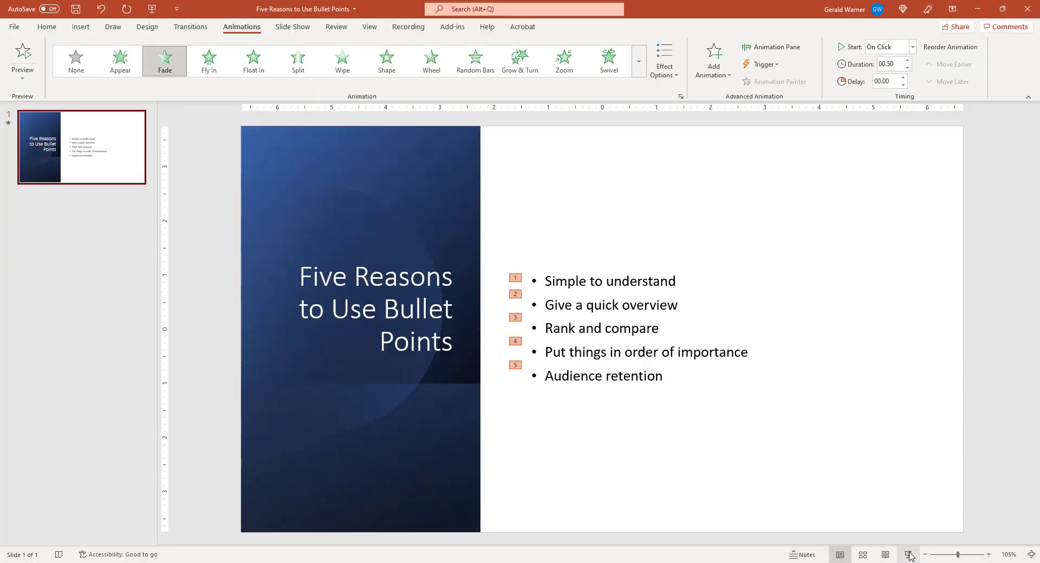
pyautogui.moveTo(909, 555)
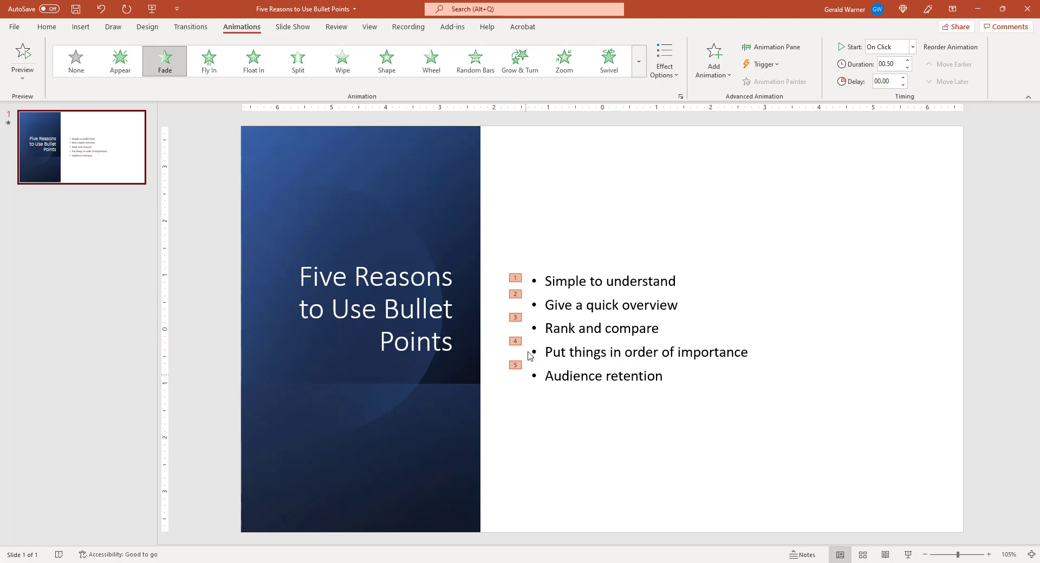
# Step: Open the Animation Pane and select the first bullet's Fade, 'Simple to understand'
pyautogui.click(772, 47)
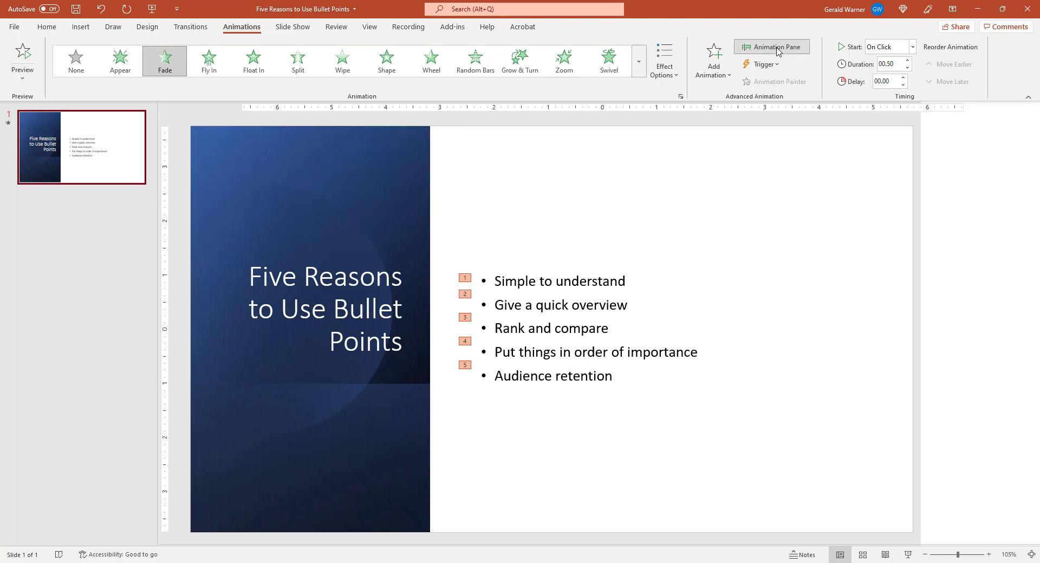
pyautogui.click(770, 47)
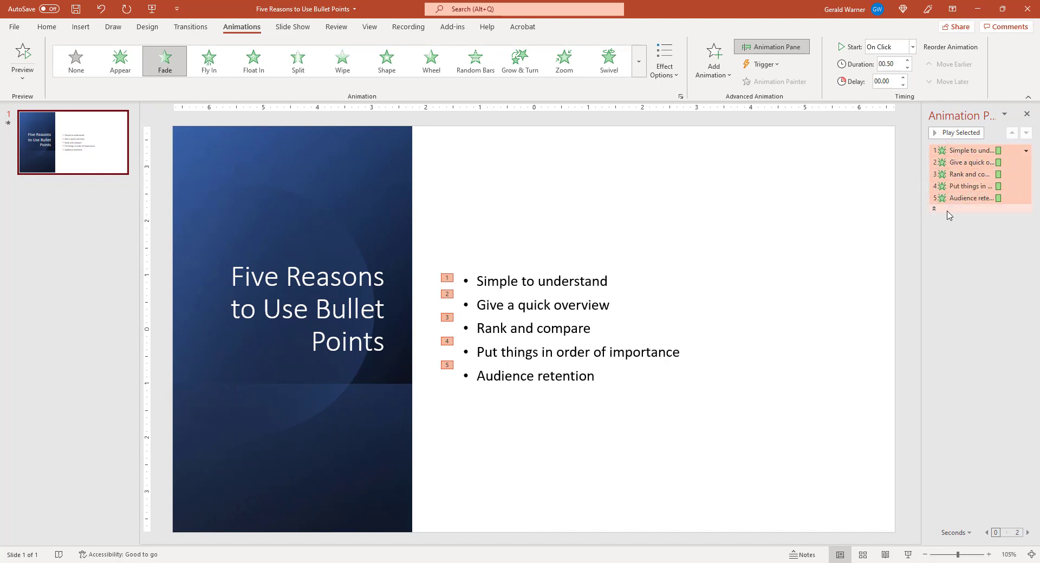
pyautogui.click(972, 150)
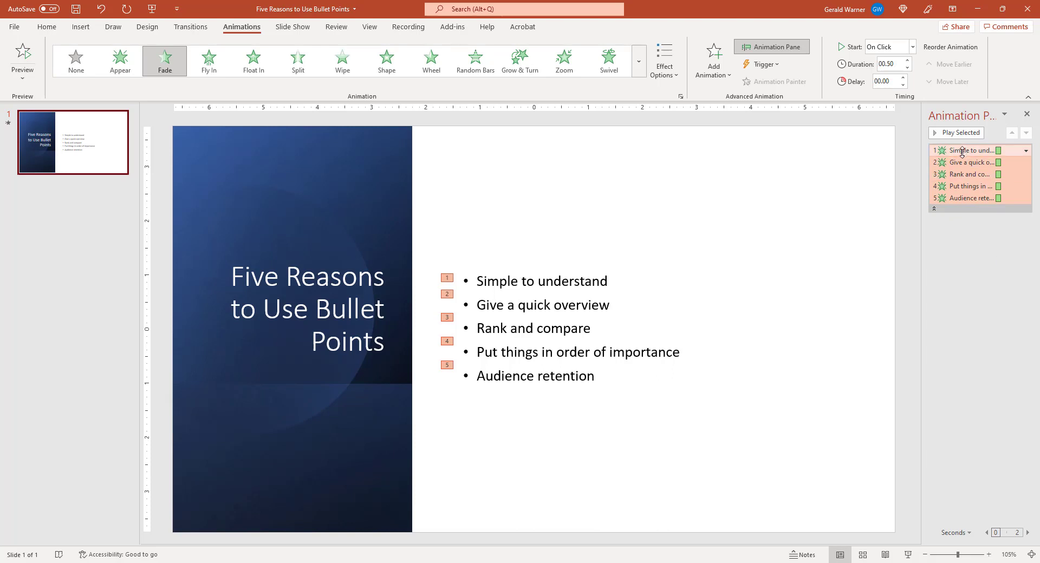
pyautogui.click(970, 151)
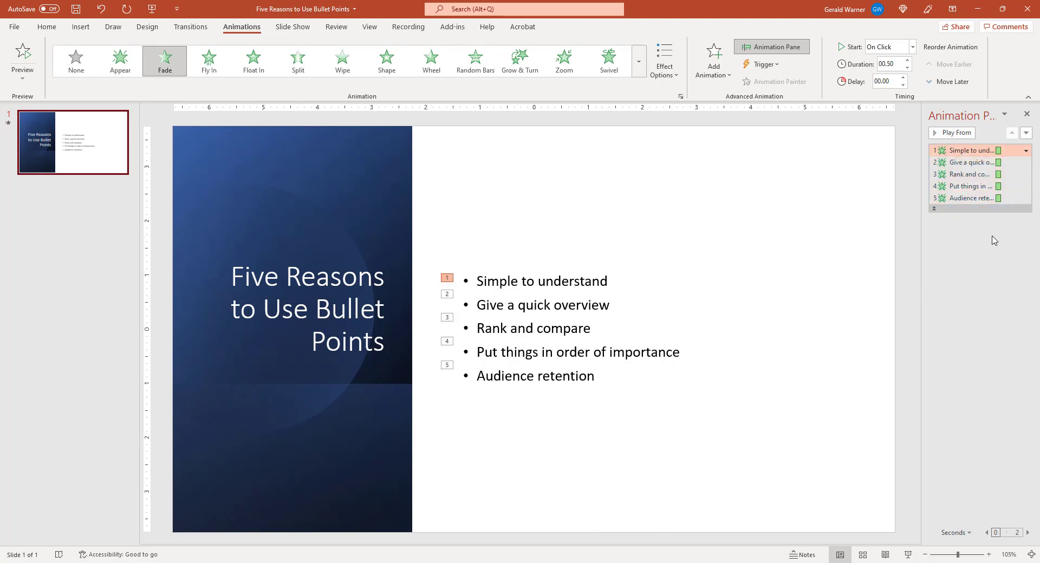
pyautogui.moveTo(984, 266)
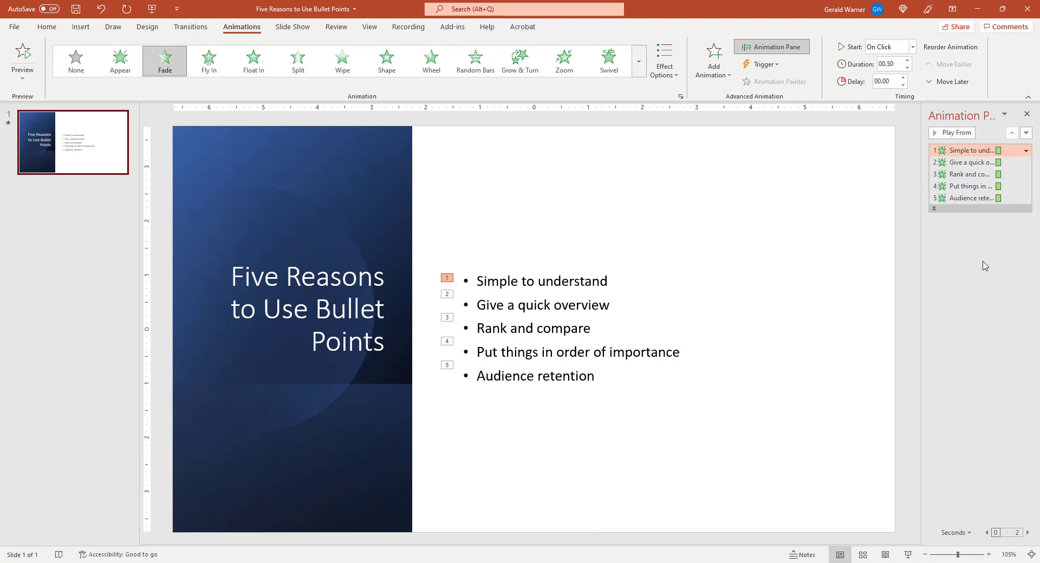